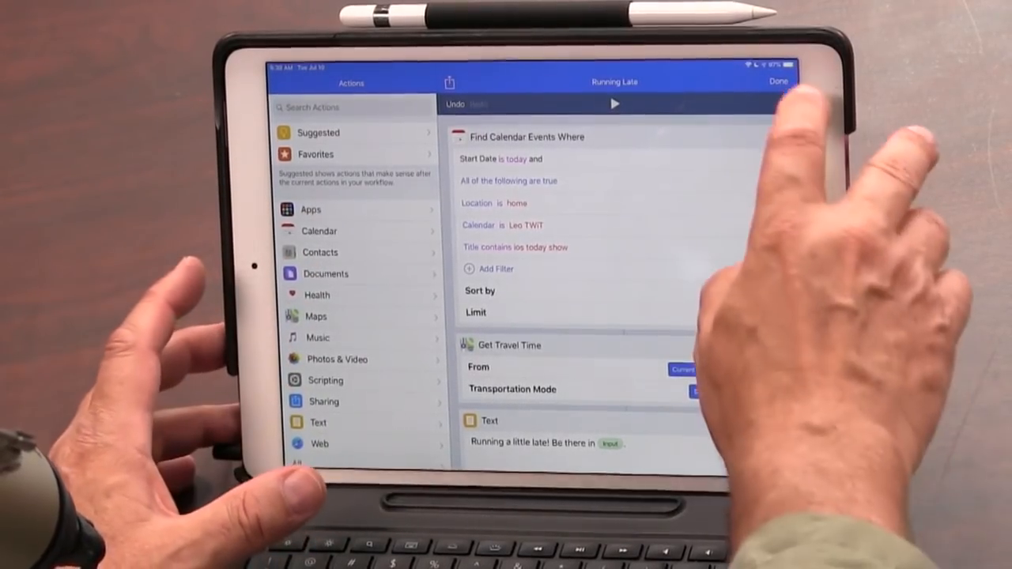
# Finish editing the Running Late workflow with Done.
pyautogui.click(778, 82)
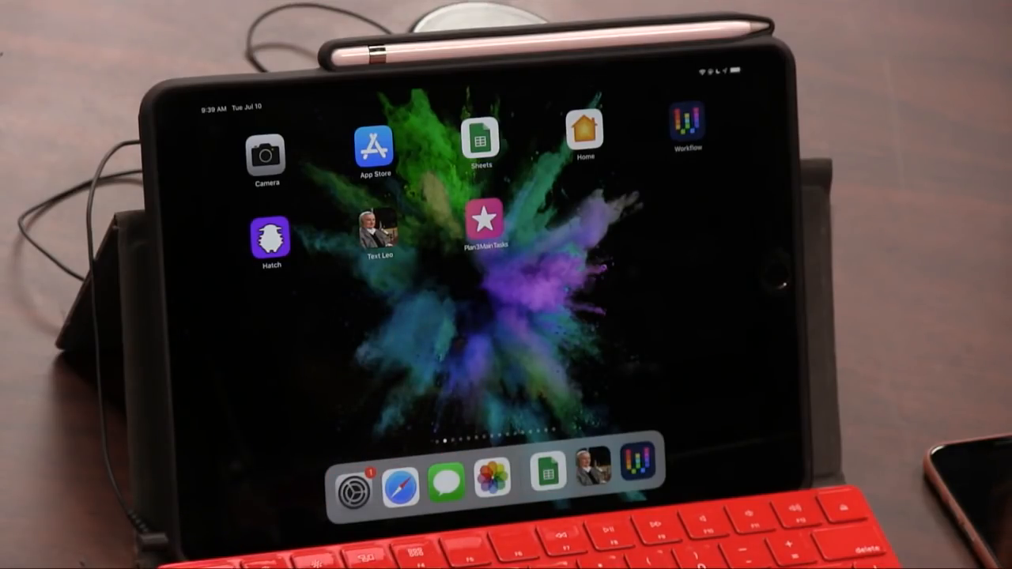
# Launch the Workflow app to show My Workflows, including Text Leo and Directions Home.
pyautogui.click(378, 233)
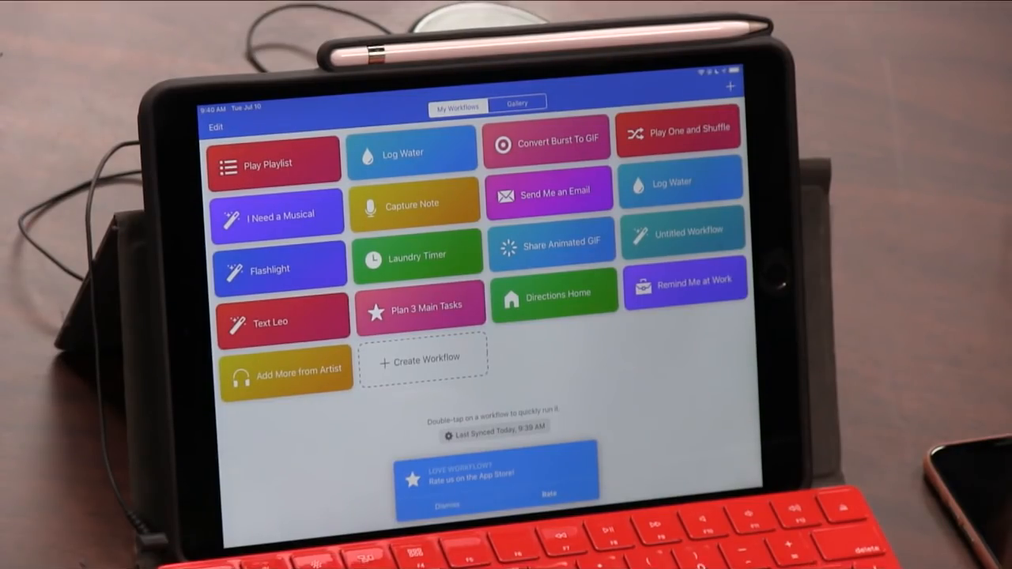
# Create a blank workflow and add the Send Message action from the Sharing actions.
pyautogui.click(423, 360)
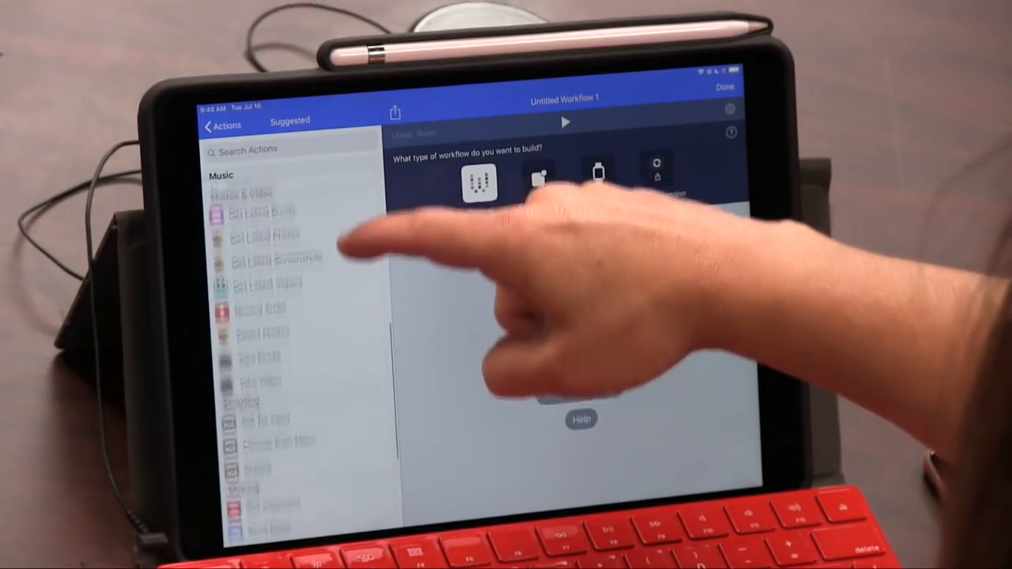
pyautogui.scroll(-3)
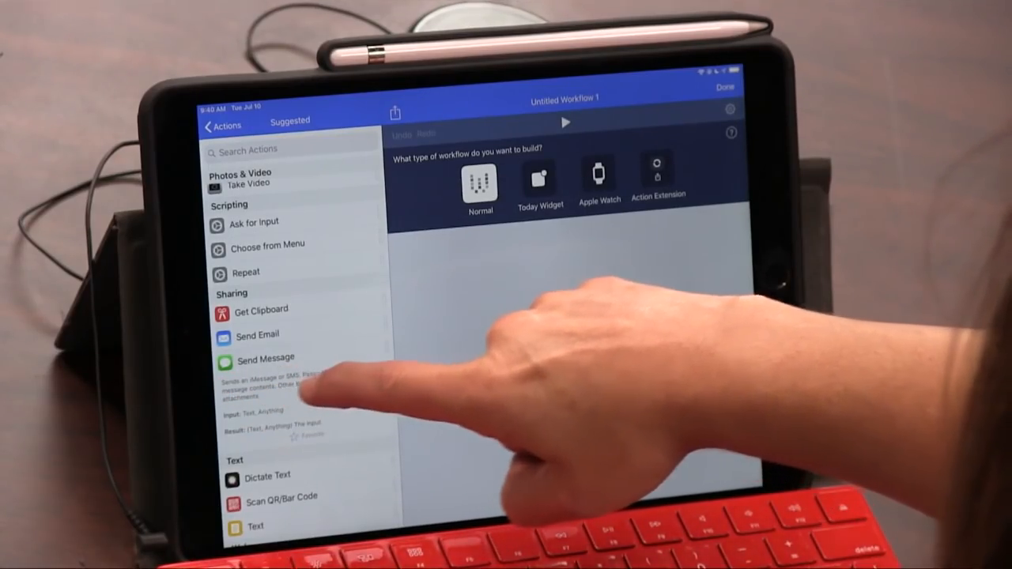
pyautogui.click(267, 358)
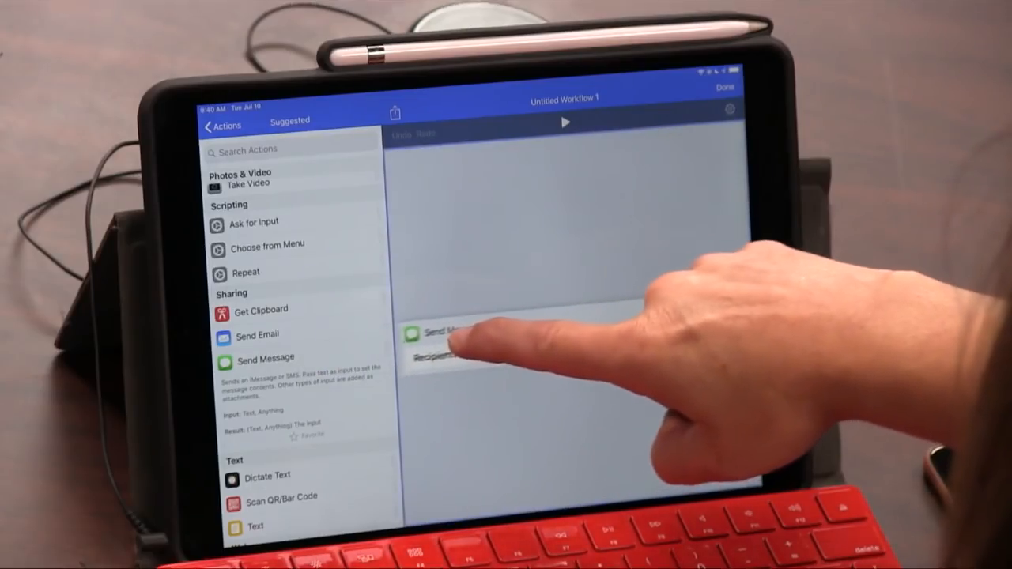
pyautogui.click(267, 358)
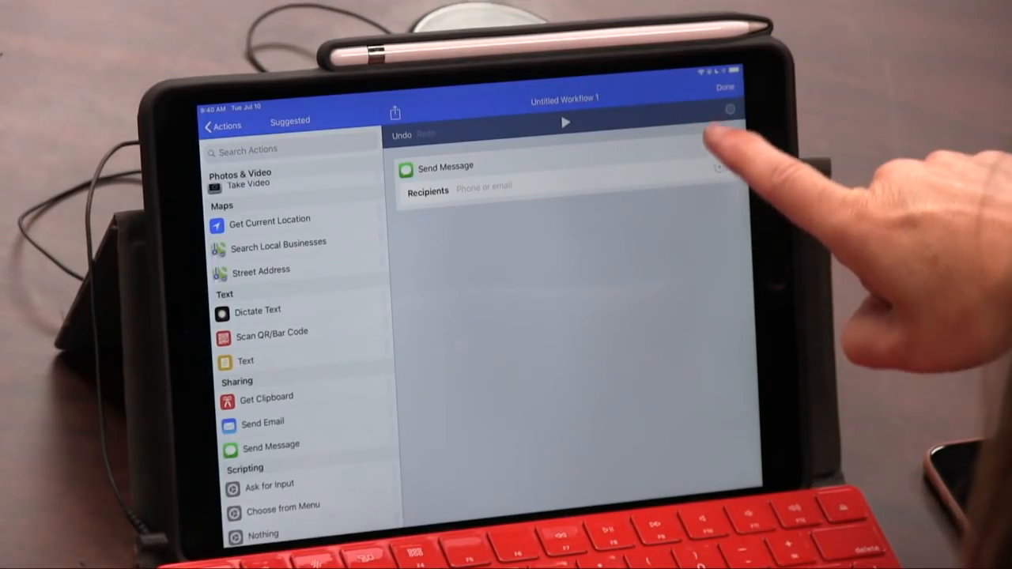
# Rename the workflow to "text leo again because he's ignoring me" after a duplicate-name warning.
pyautogui.click(728, 110)
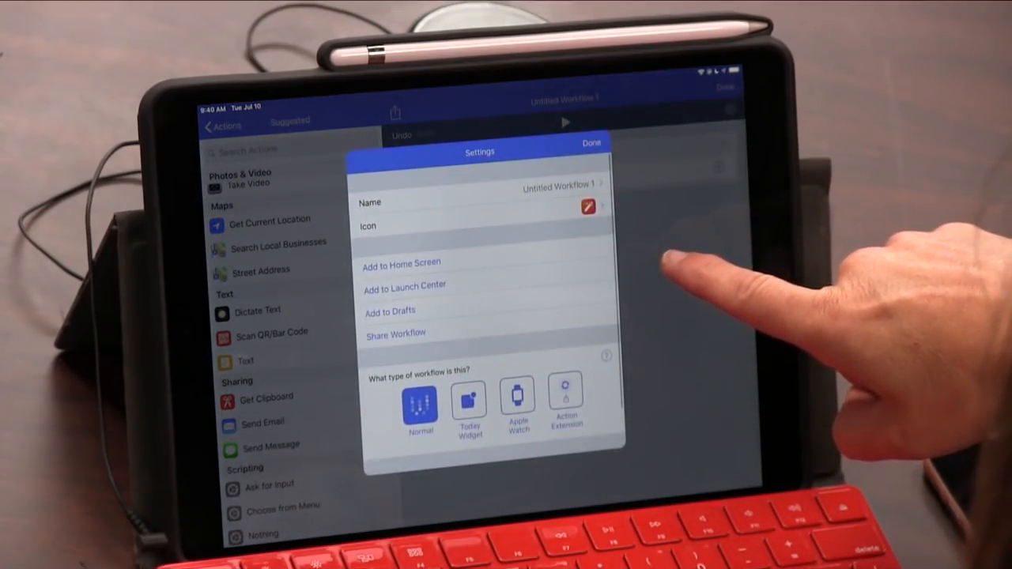
pyautogui.click(480, 203)
pyautogui.write('text lec')
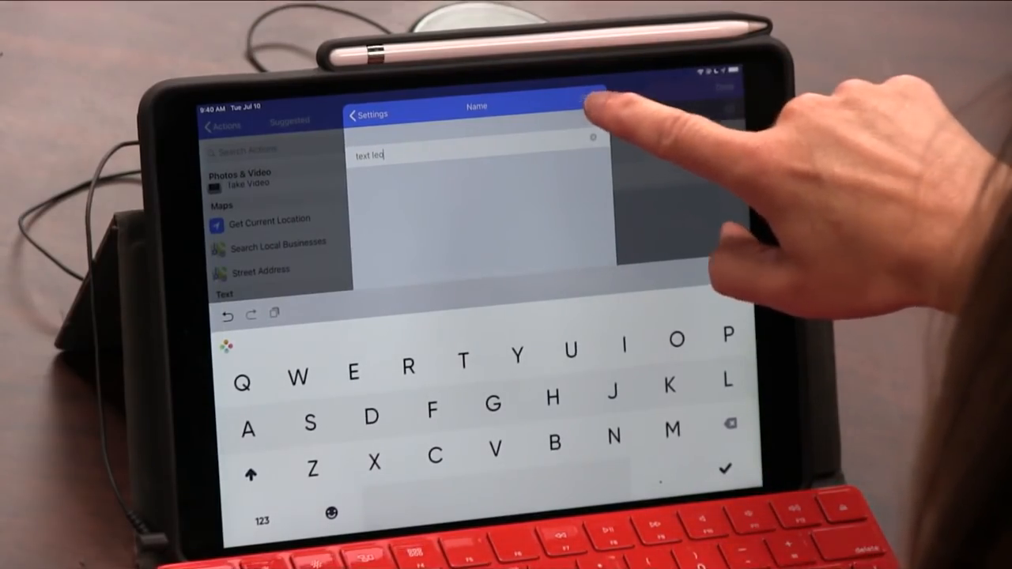
pyautogui.click(592, 105)
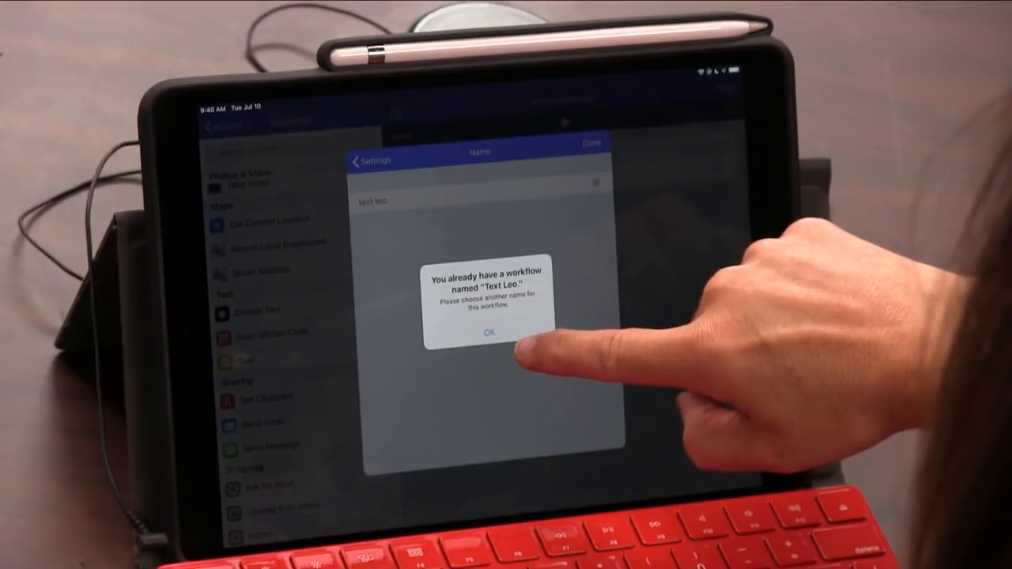
pyautogui.click(488, 331)
pyautogui.write(' again becau')
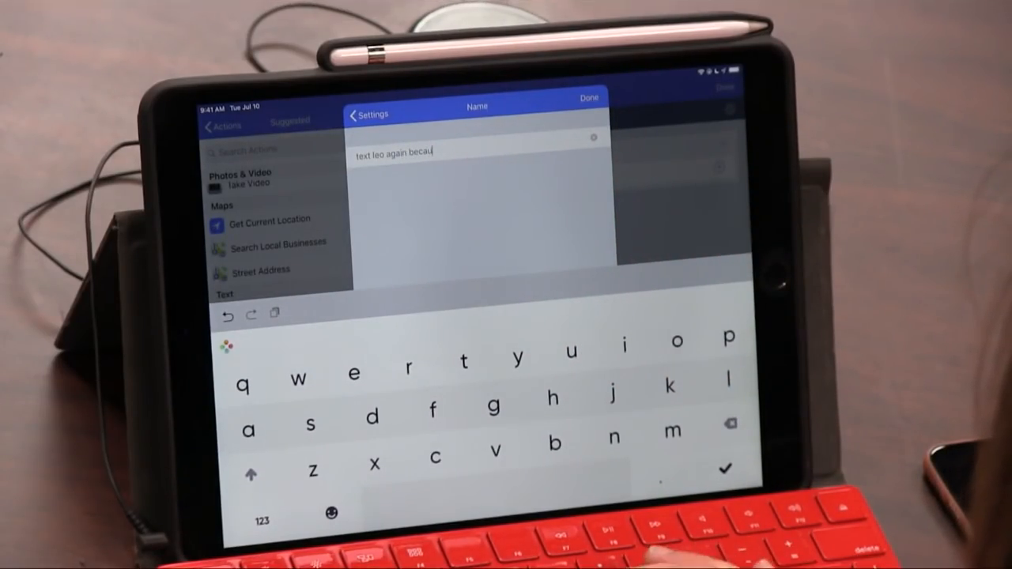
pyautogui.write("se he's ignoring me")
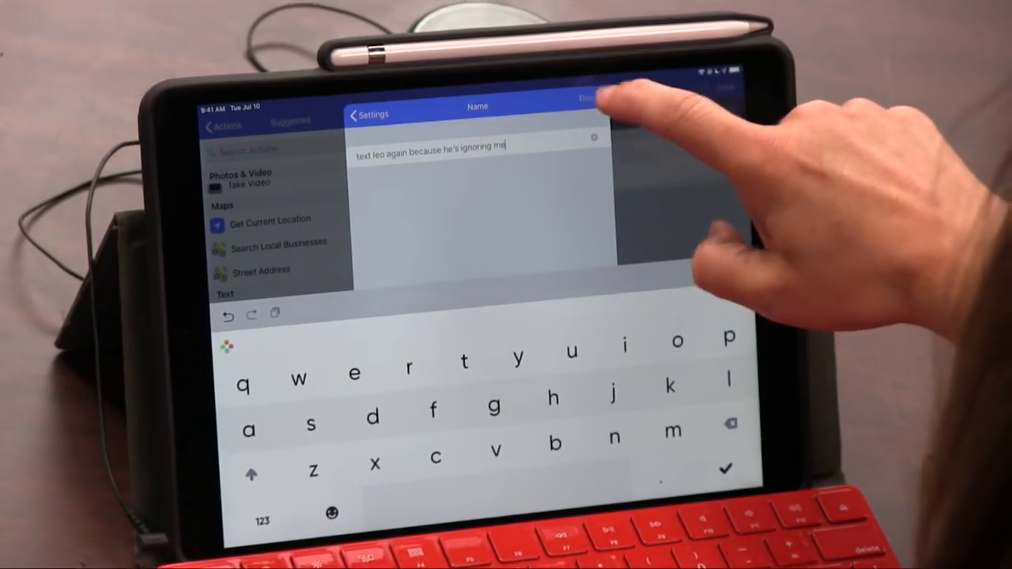
pyautogui.click(593, 98)
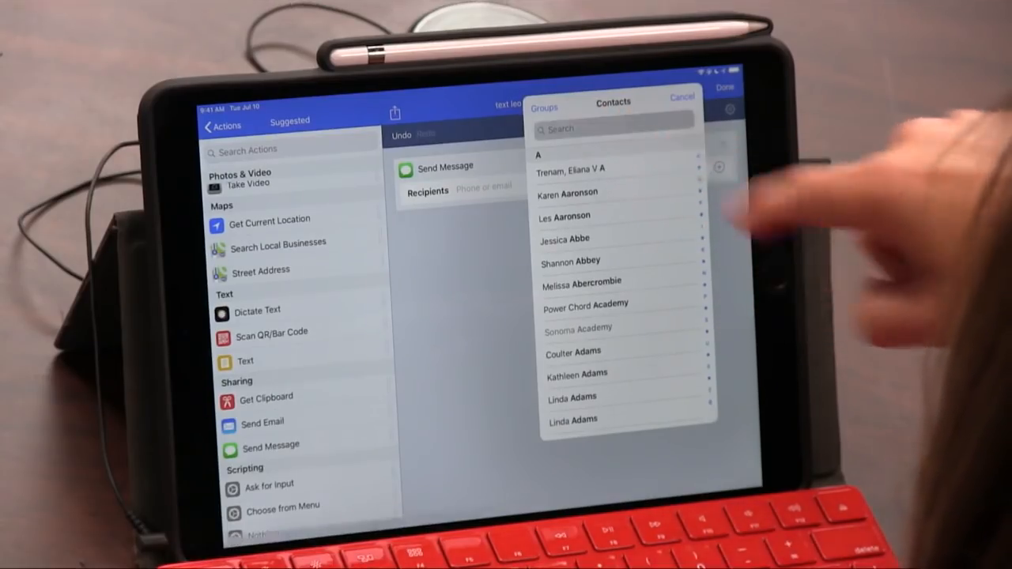
# Search contacts for 'leo', then set the Send Message recipients to Ask When Run.
pyautogui.write('leo')
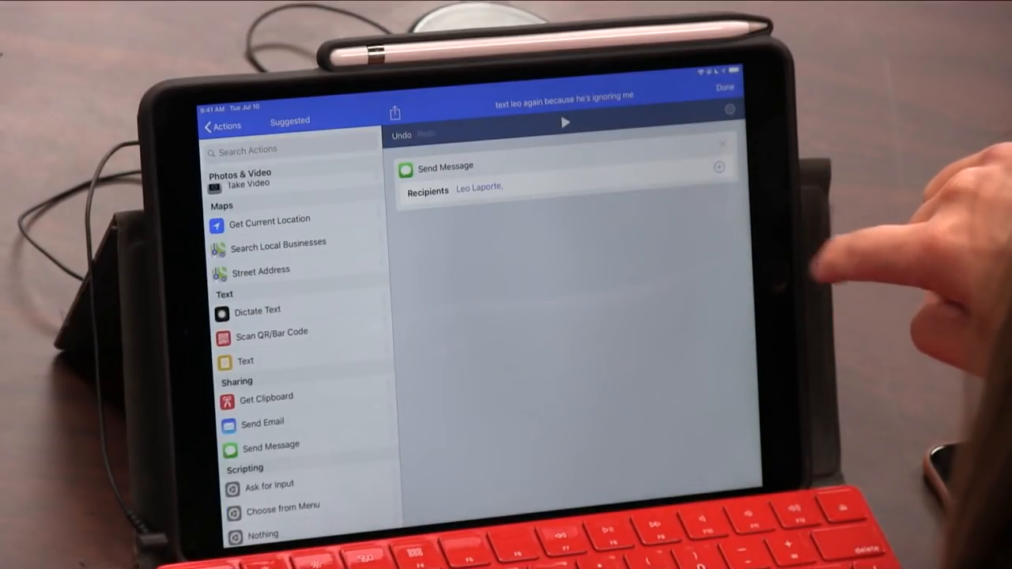
pyautogui.click(480, 187)
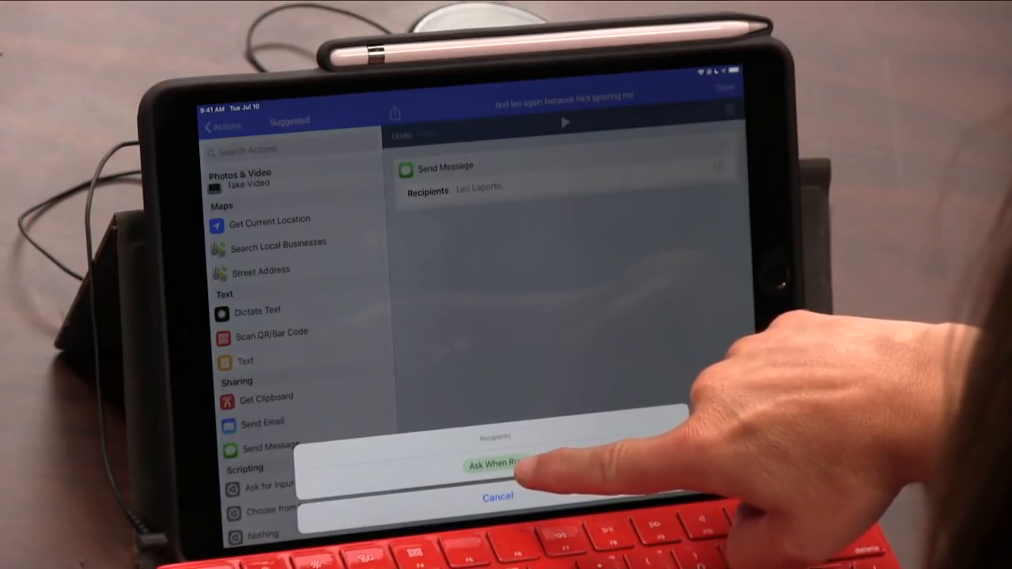
pyautogui.click(494, 463)
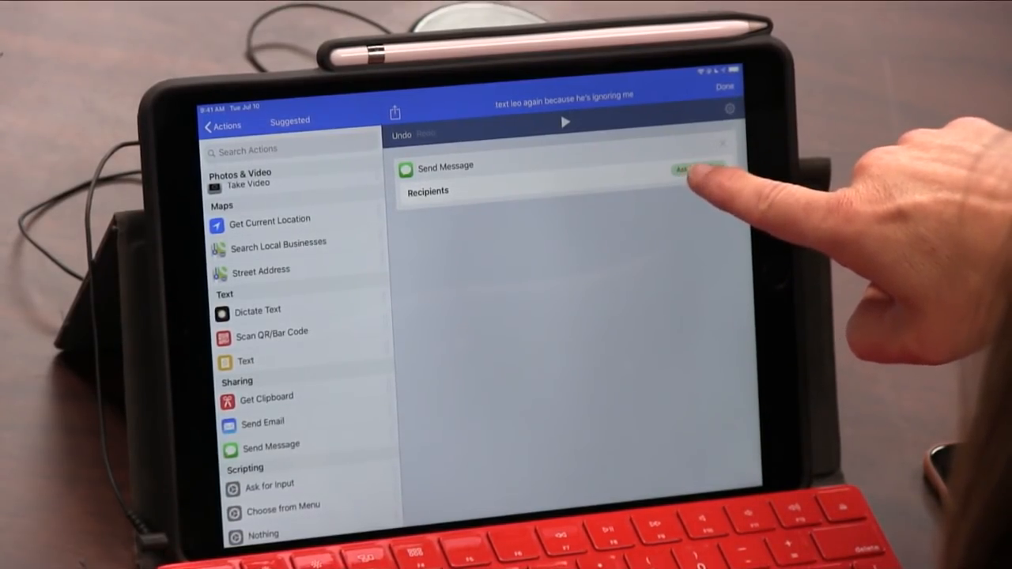
pyautogui.click(696, 168)
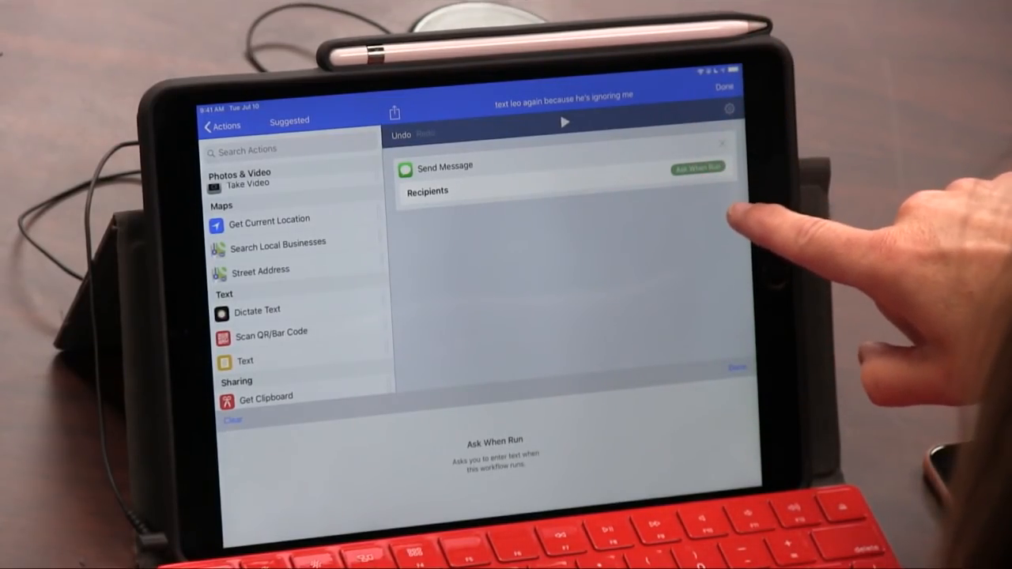
pyautogui.moveTo(616, 253)
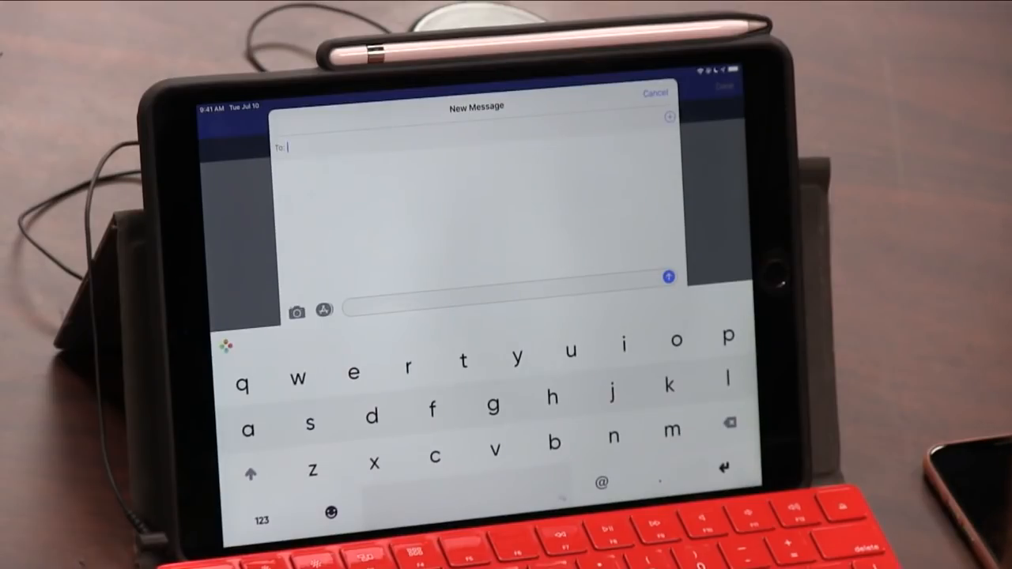
# Cancel the test message, save the workflow to My Workflows, and start another new workflow.
pyautogui.click(252, 472)
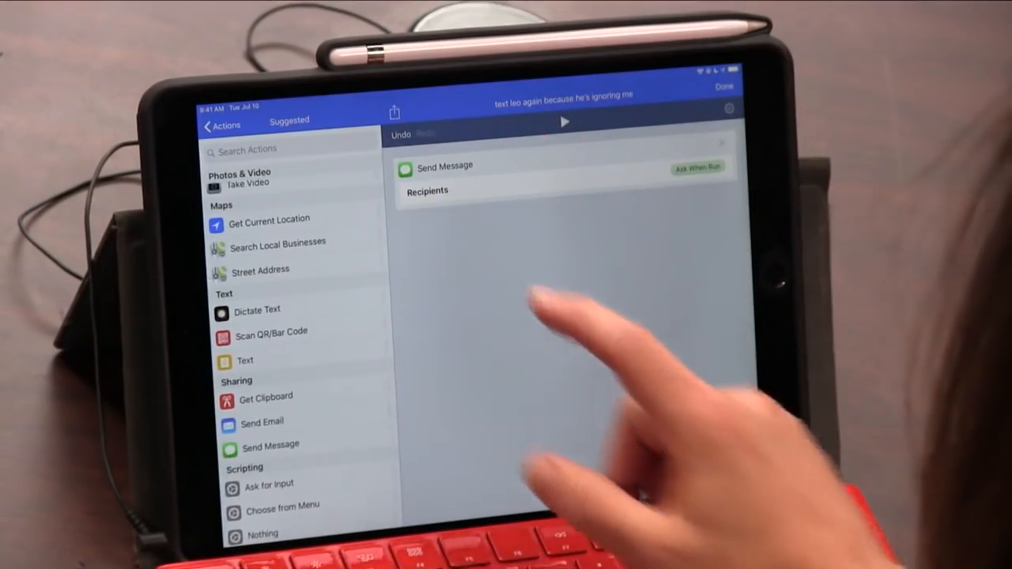
pyautogui.click(221, 125)
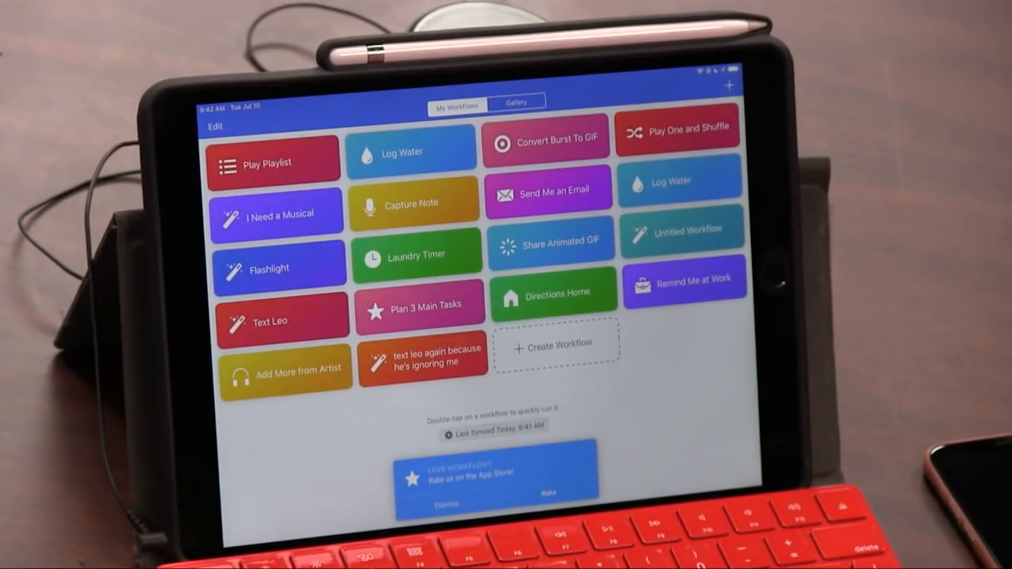
pyautogui.click(557, 343)
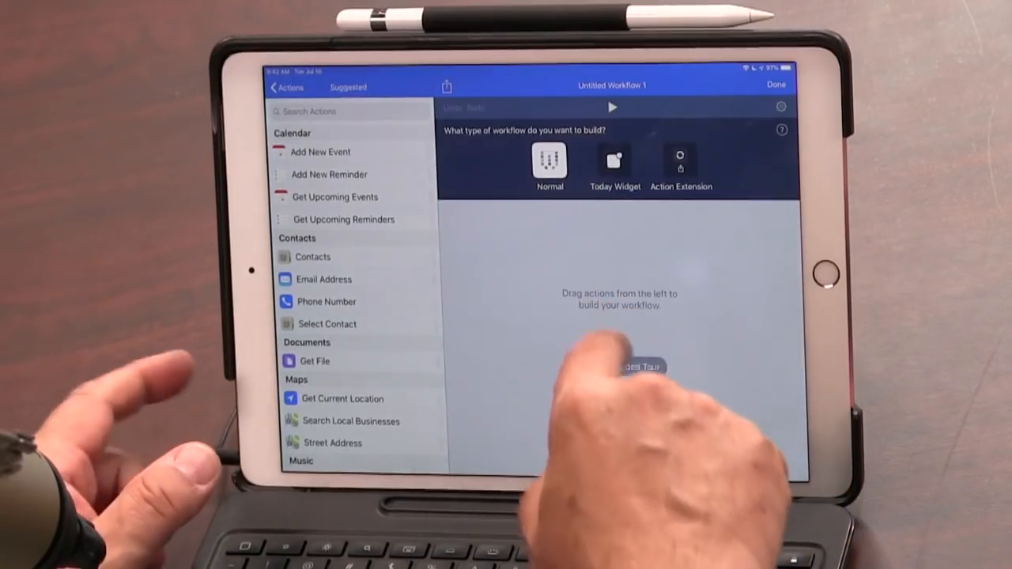
pyautogui.click(613, 162)
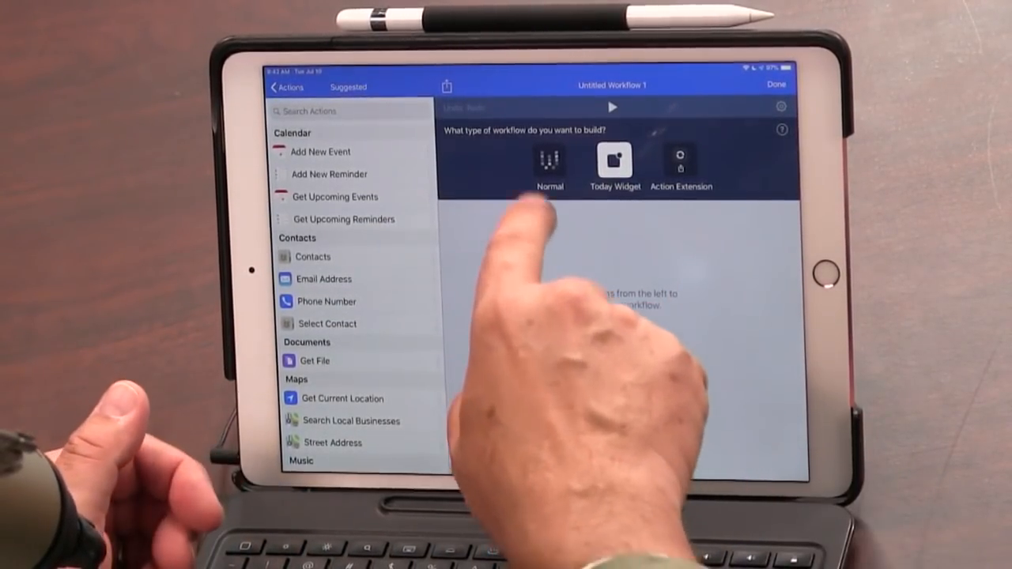
pyautogui.click(613, 162)
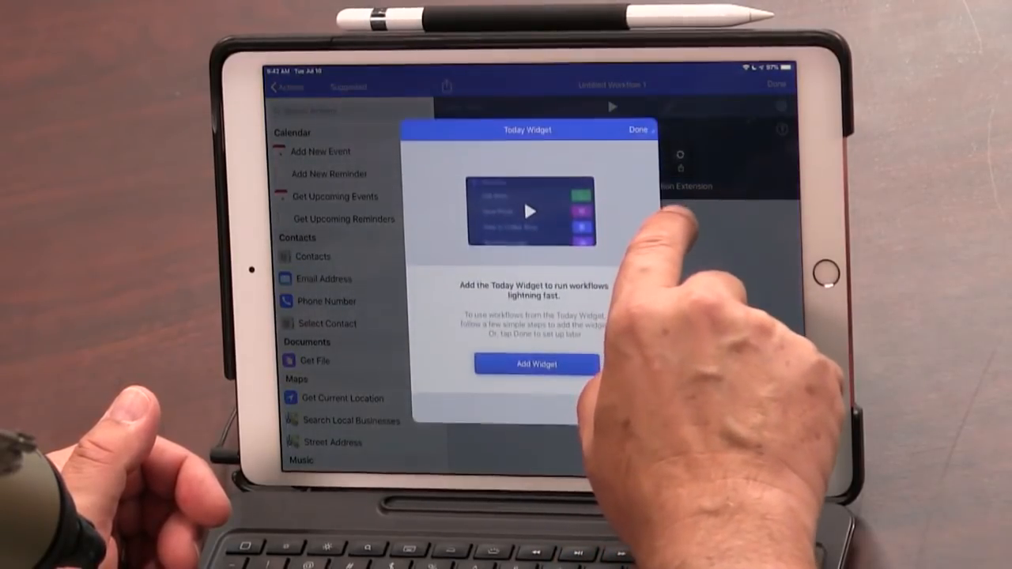
pyautogui.click(637, 129)
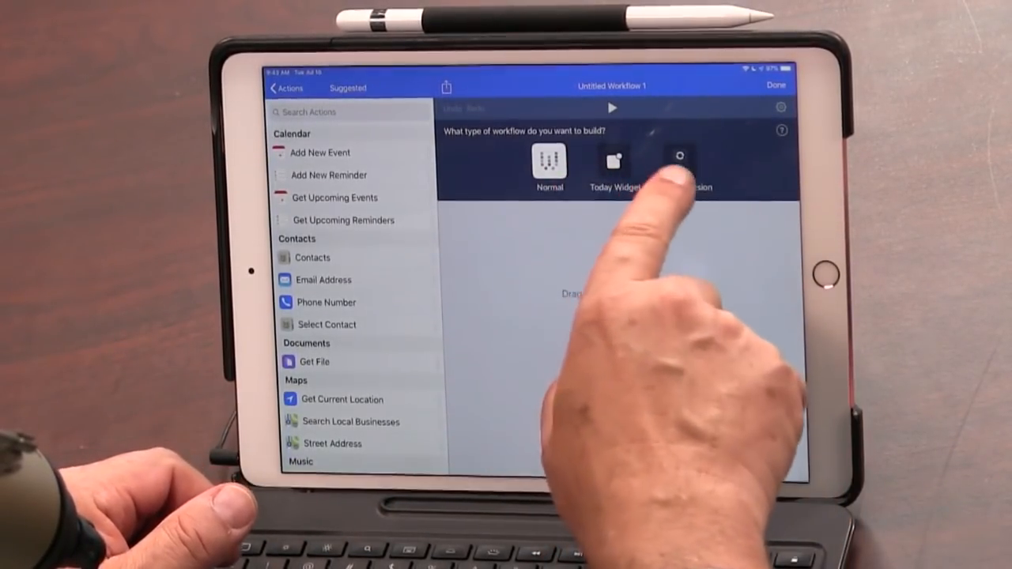
# Grant Workflow camera access and place the Make GIF action after Take Photo.
pyautogui.click(680, 166)
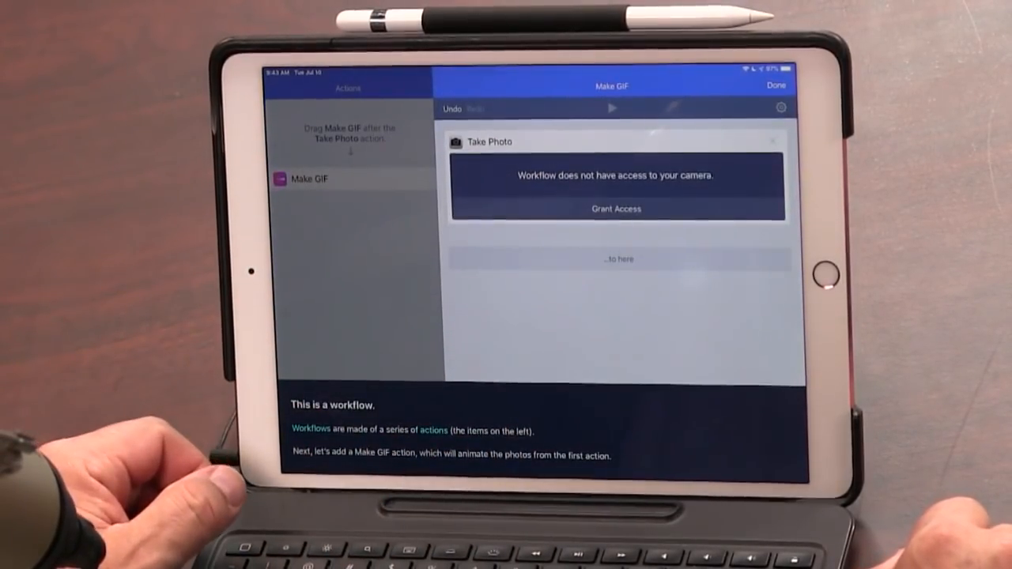
pyautogui.click(615, 209)
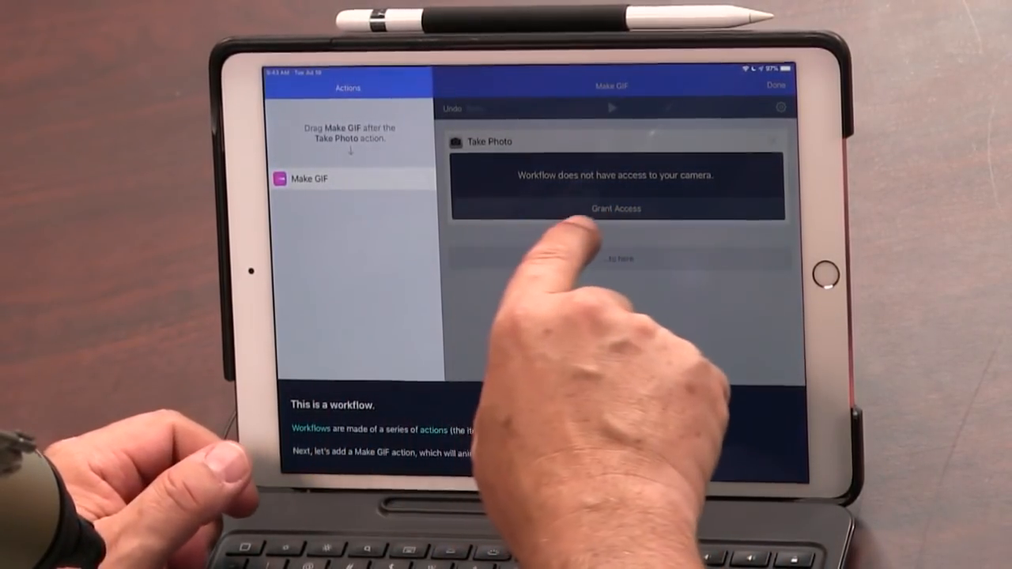
pyautogui.click(615, 208)
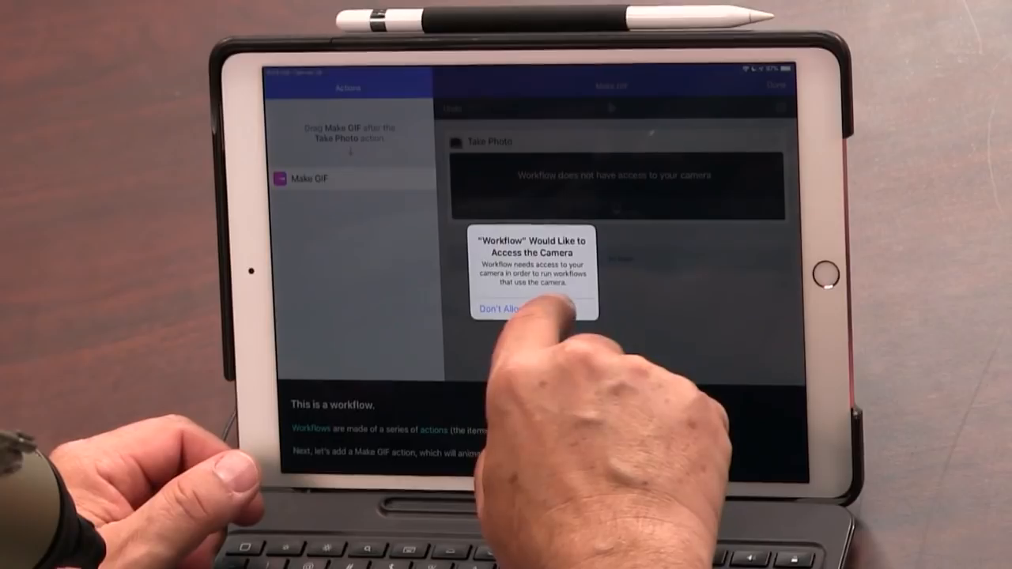
pyautogui.click(562, 309)
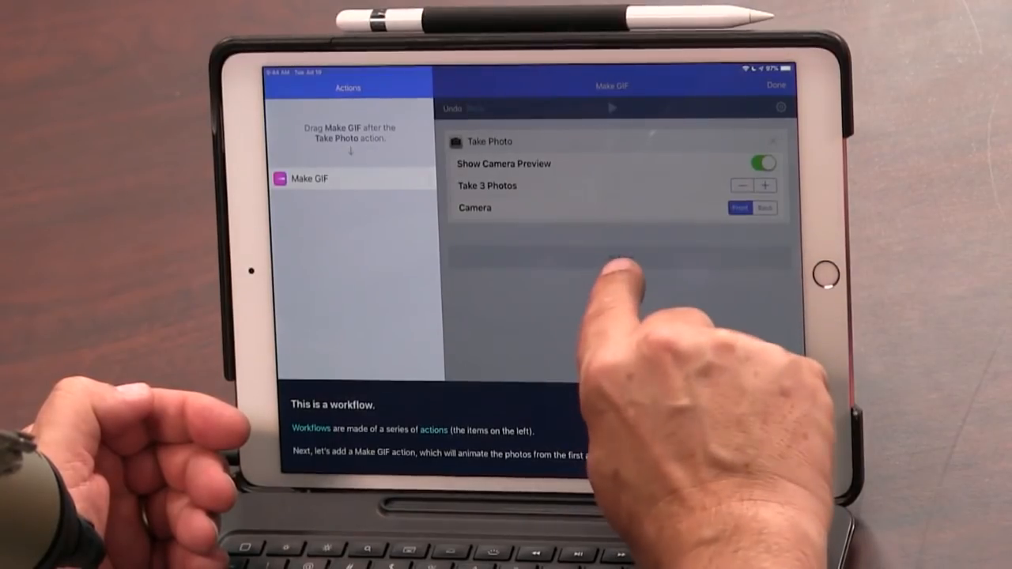
pyautogui.moveTo(309, 179); pyautogui.dragTo(328, 194)
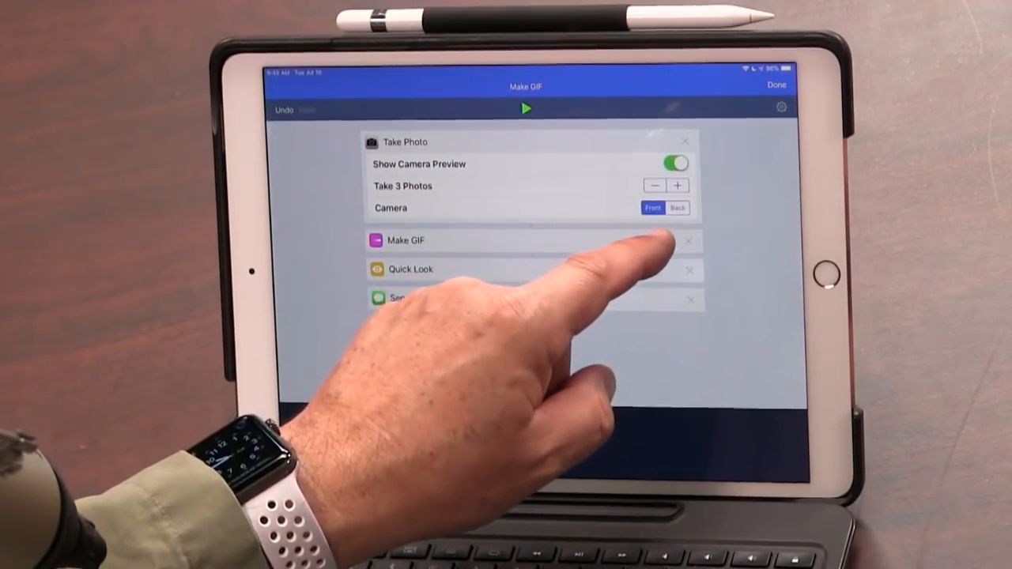
# Switch the Take Photo step's camera from front to back.
pyautogui.click(652, 208)
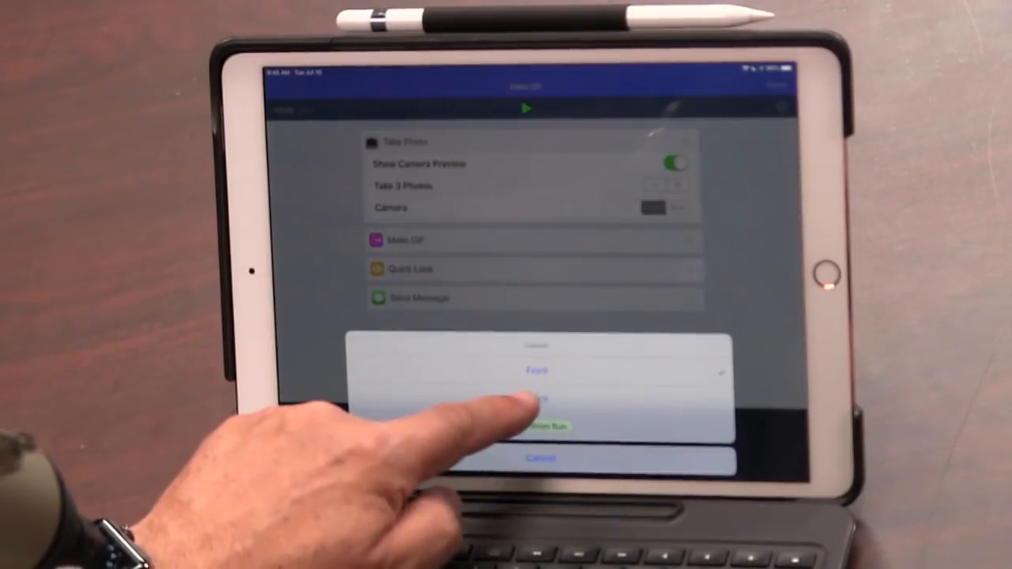
pyautogui.click(536, 397)
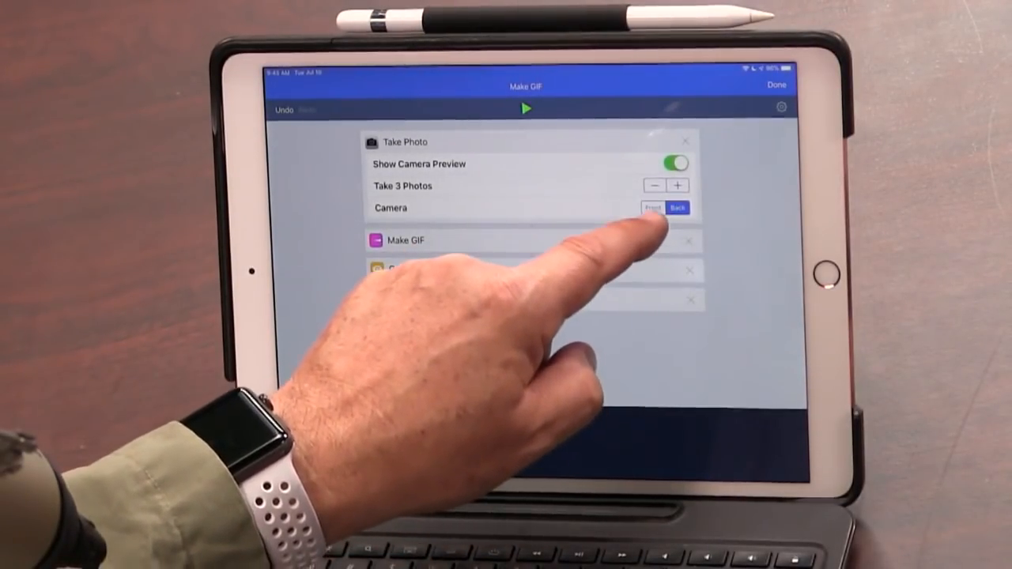
pyautogui.click(677, 208)
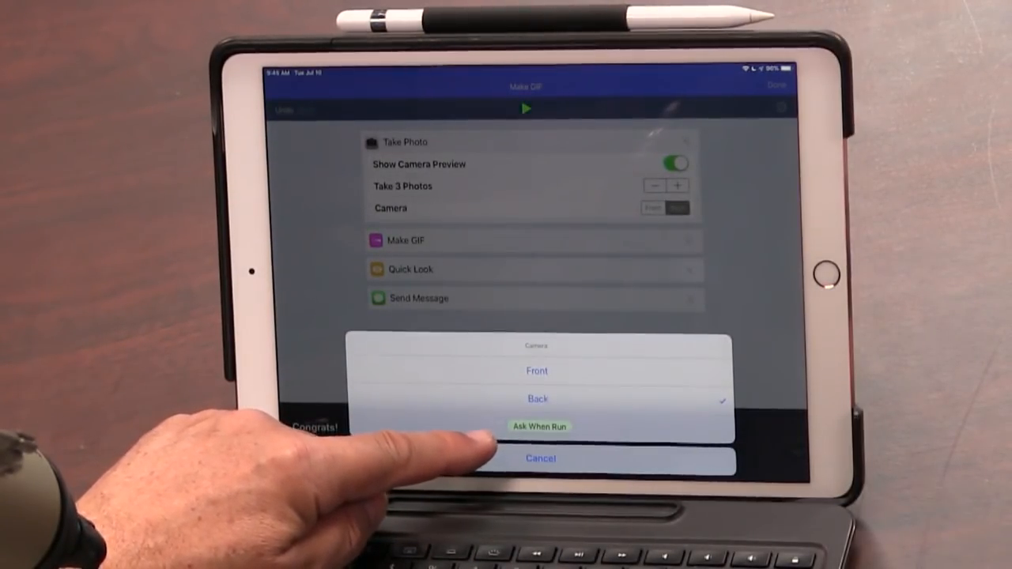
pyautogui.click(537, 398)
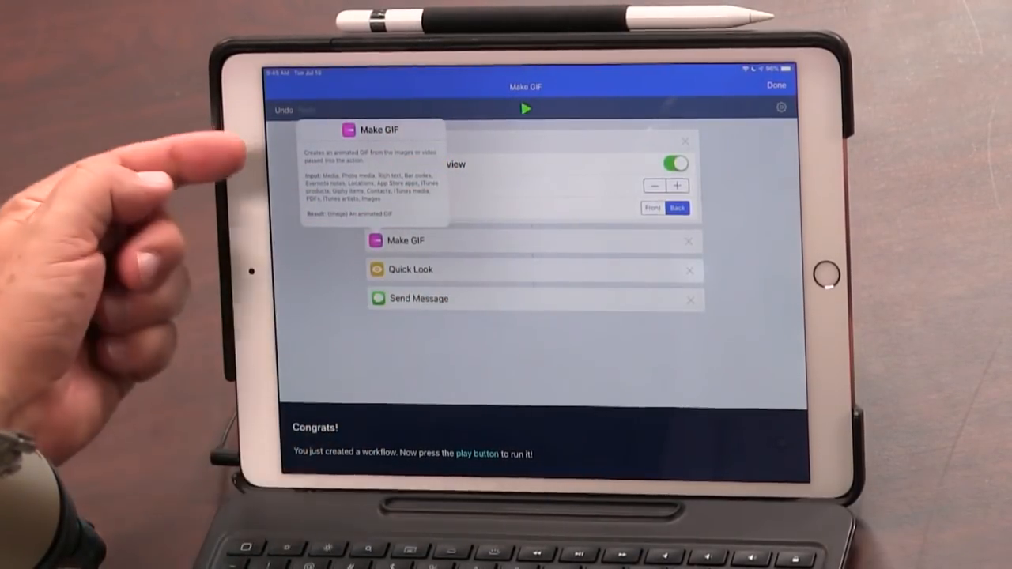
pyautogui.moveTo(371, 182)
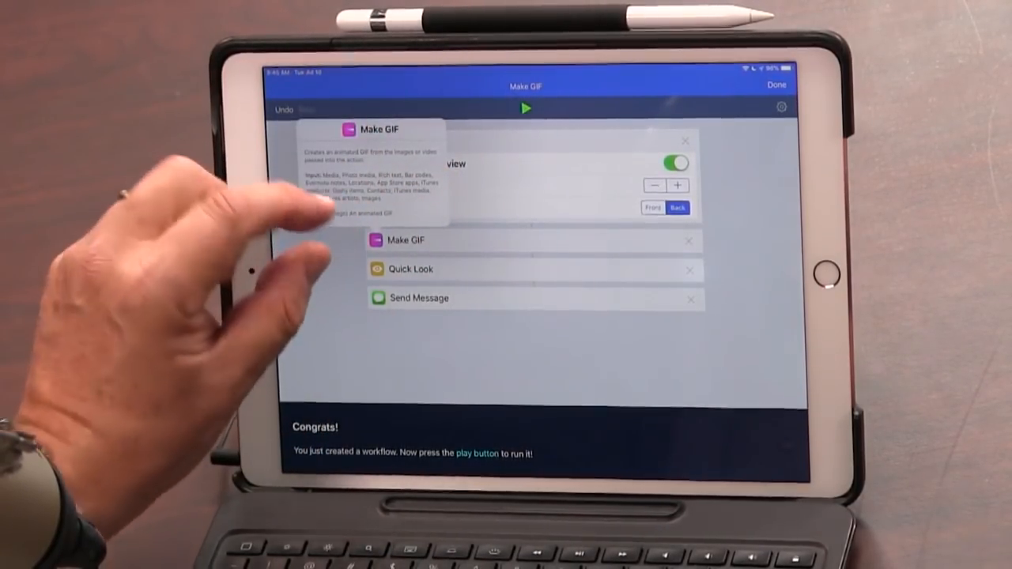
pyautogui.moveTo(332, 198)
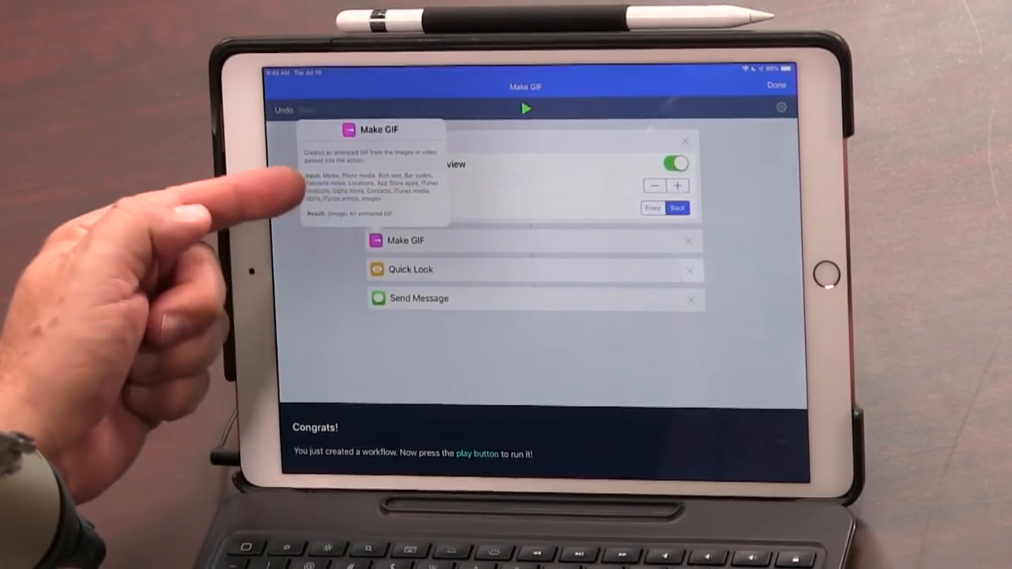
pyautogui.moveTo(284, 213)
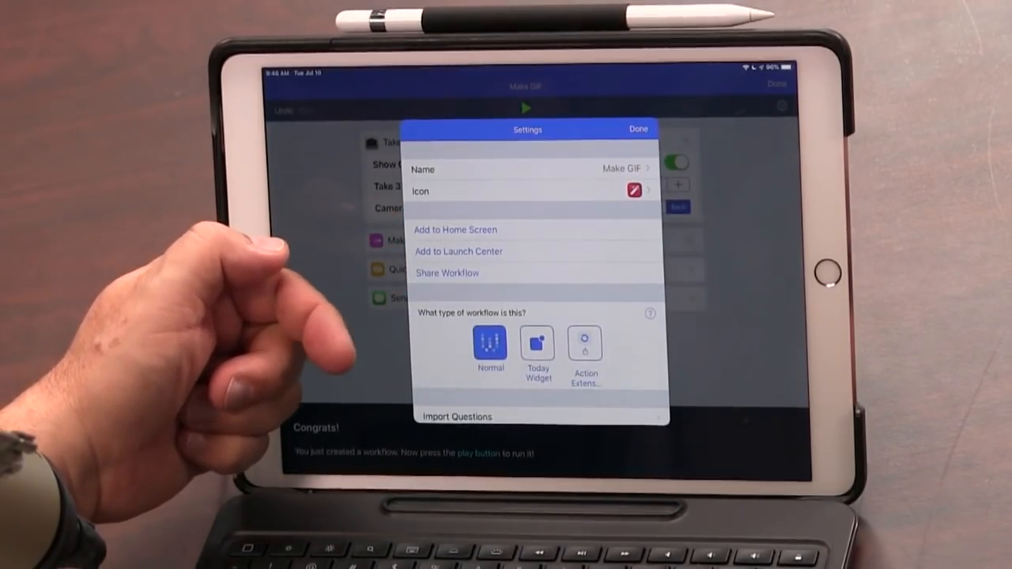
# Close the workflow Settings sheet to return to the Make GIF editor.
pyautogui.click(536, 348)
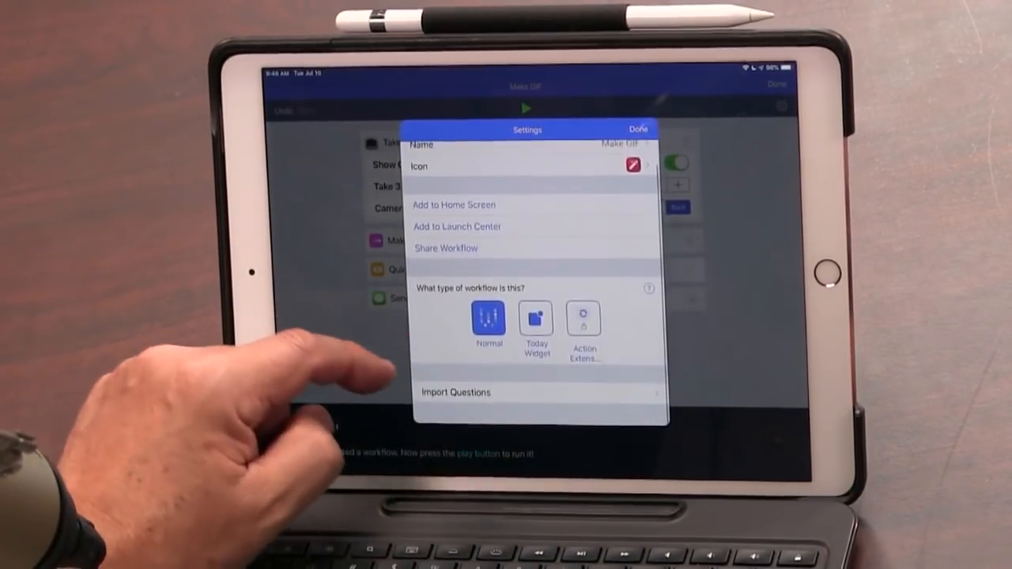
pyautogui.click(639, 128)
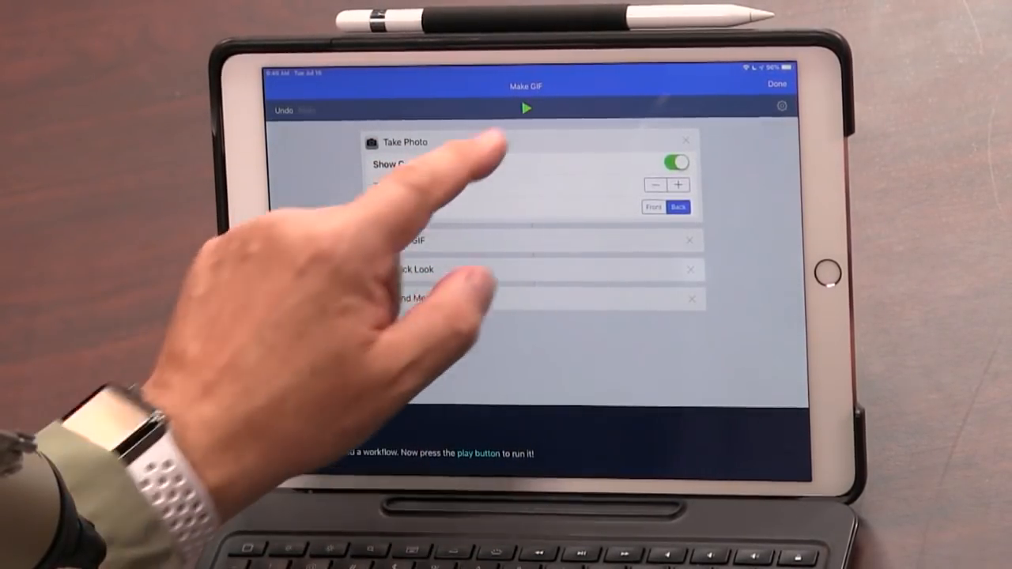
# Leave the editor so Make GIF is saved in My Workflows.
pyautogui.click(526, 108)
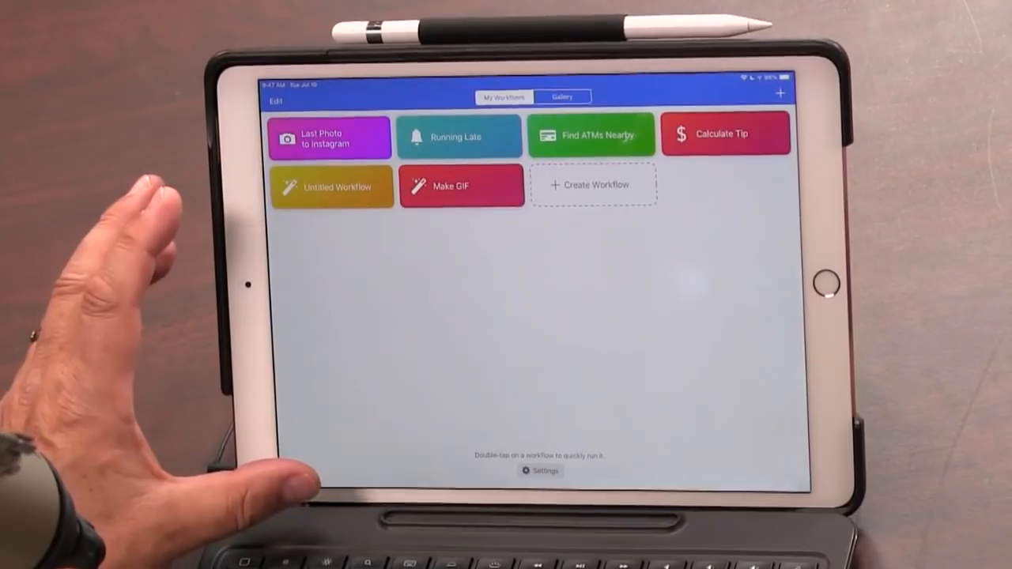
# Browse the Gallery collections and preview the Email Schedule to Yourself workflow.
pyautogui.click(562, 96)
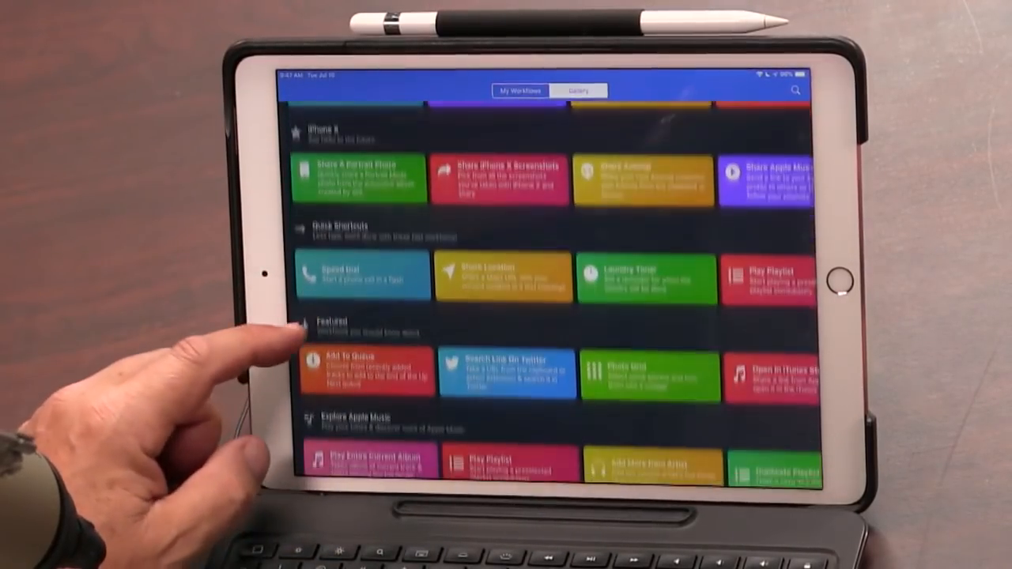
pyautogui.scroll(-3)
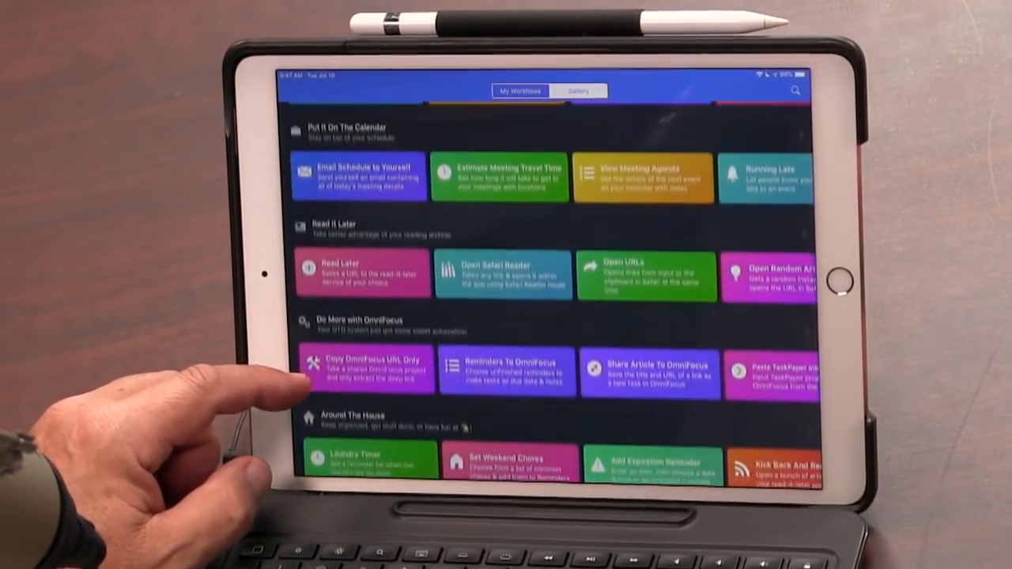
pyautogui.scroll(-3)
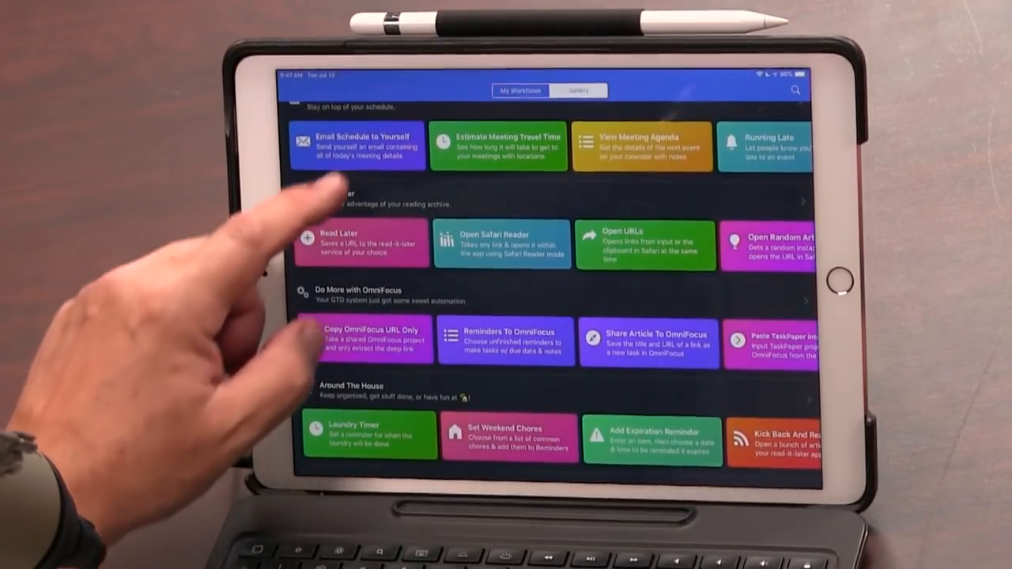
pyautogui.click(357, 145)
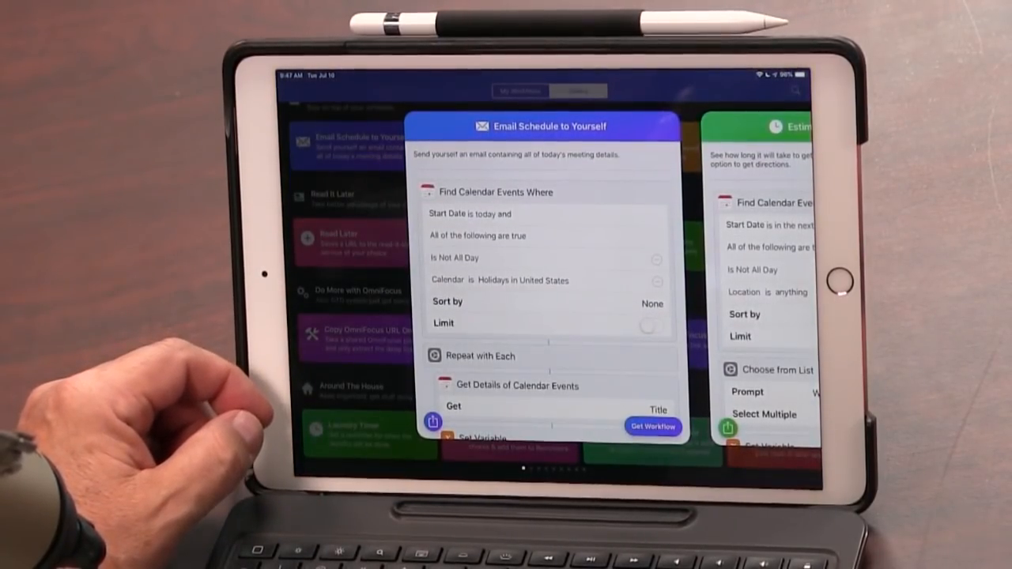
# Scroll the Email Schedule to Yourself preview to its Format Date and Set Variable steps.
pyautogui.scroll(-3)
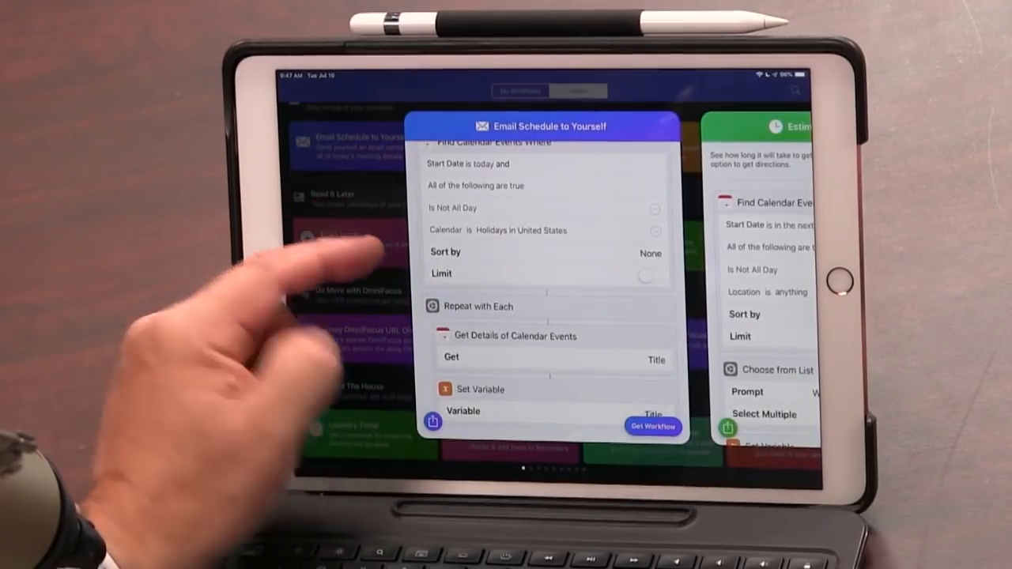
pyautogui.scroll(-3)
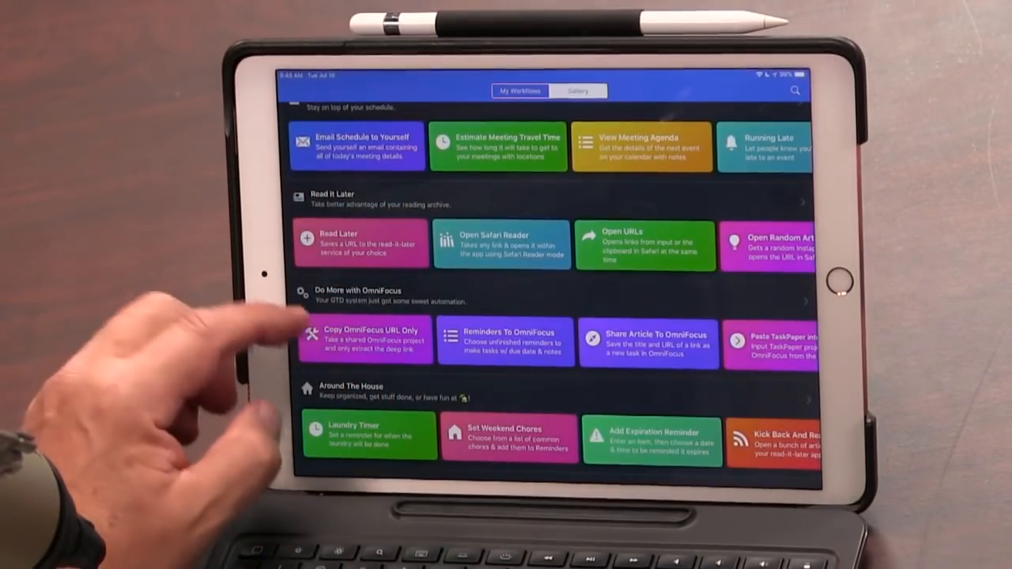
pyautogui.click(358, 146)
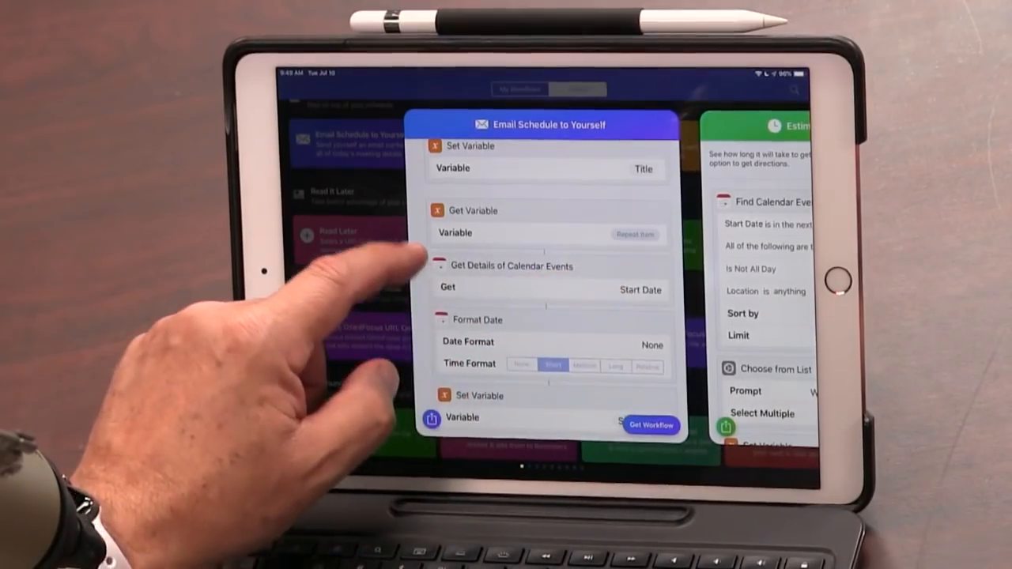
pyautogui.scroll(-3)
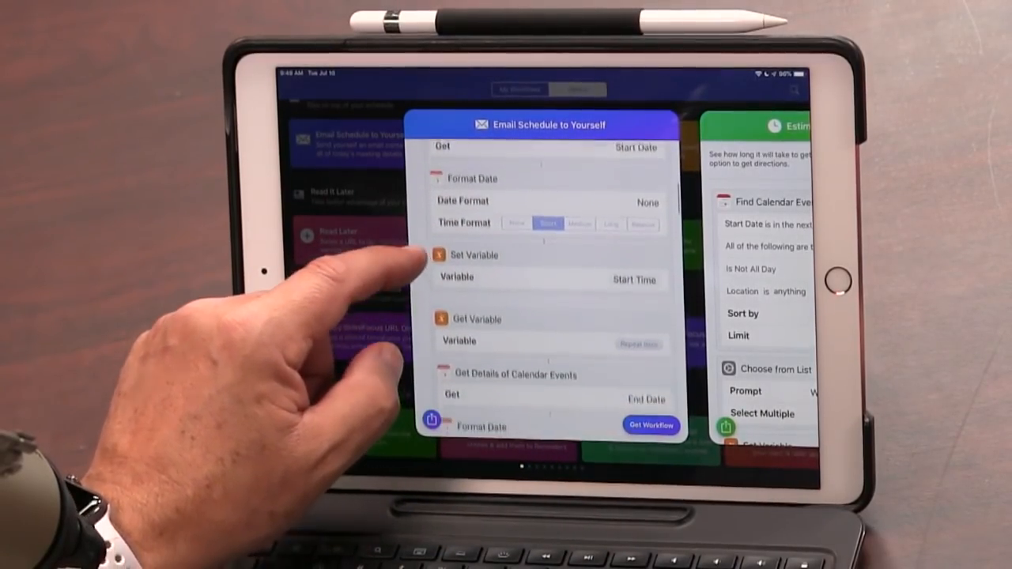
pyautogui.scroll(-3)
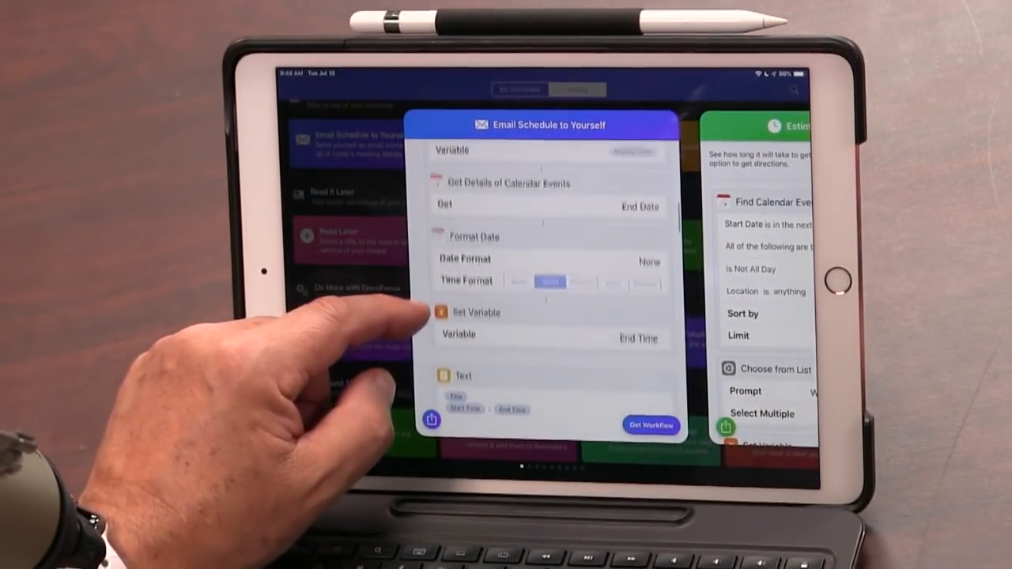
pyautogui.scroll(-3)
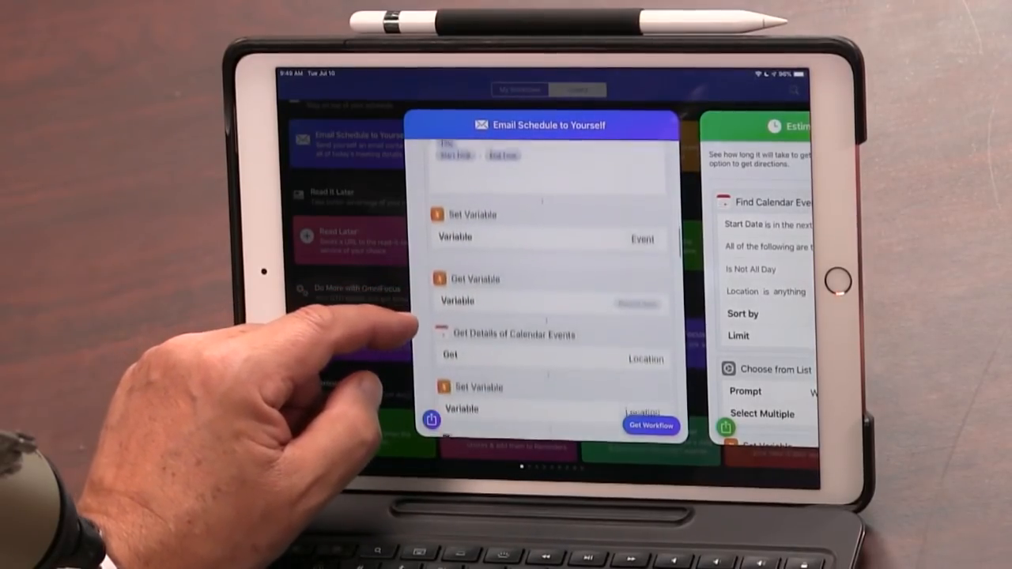
pyautogui.scroll(-3)
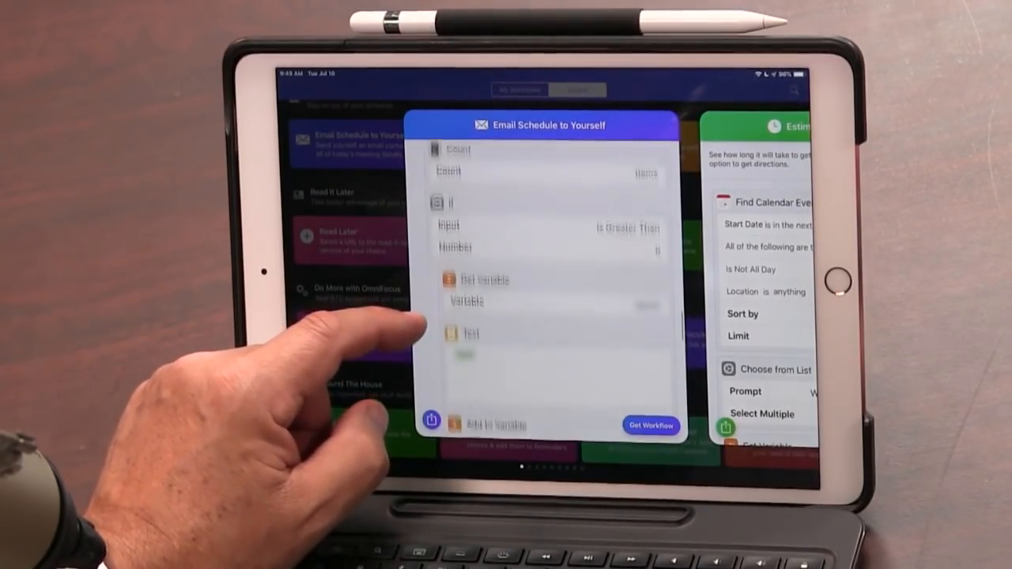
pyautogui.scroll(-3)
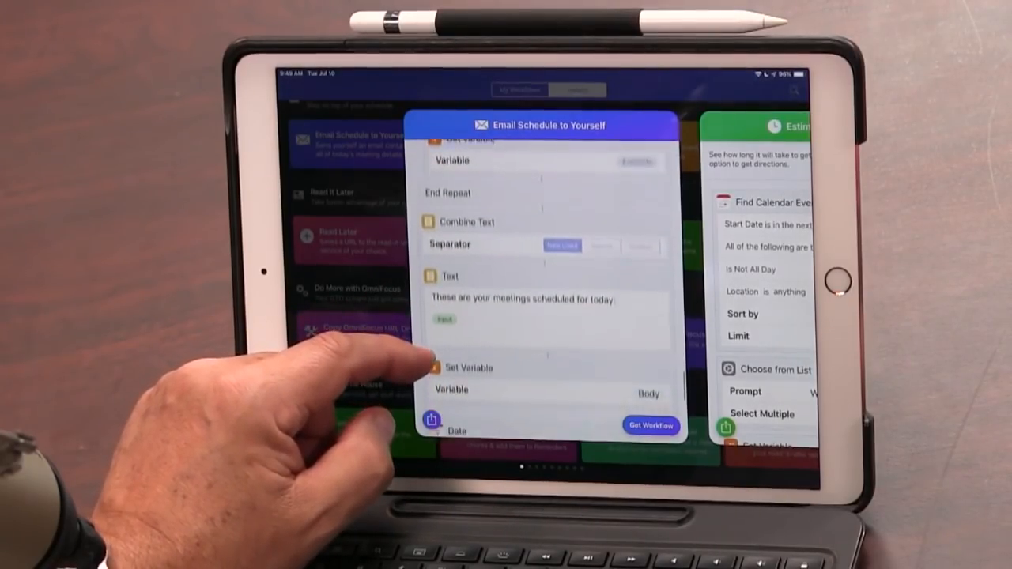
pyautogui.scroll(-3)
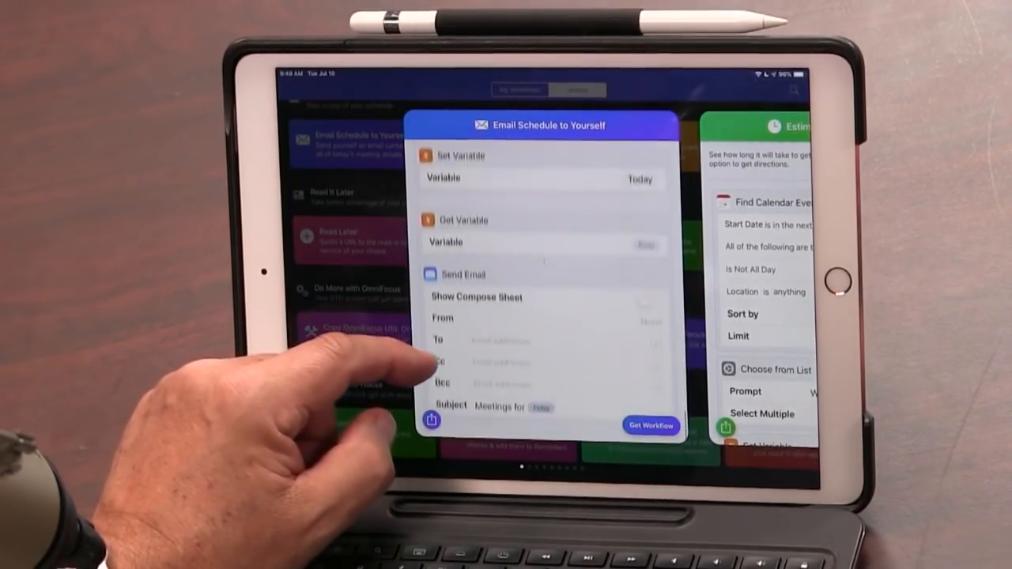